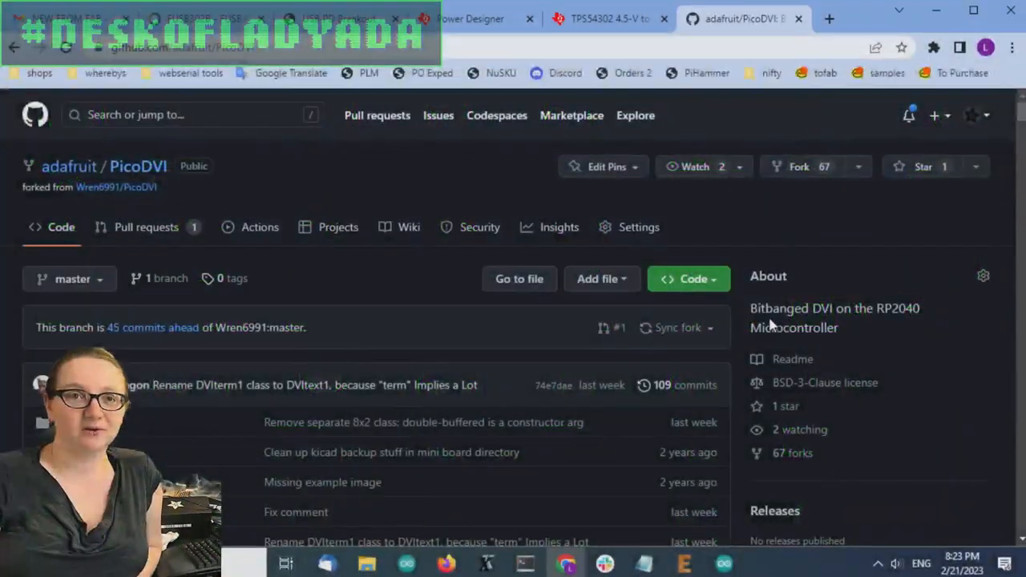
mouse_move(746, 359)
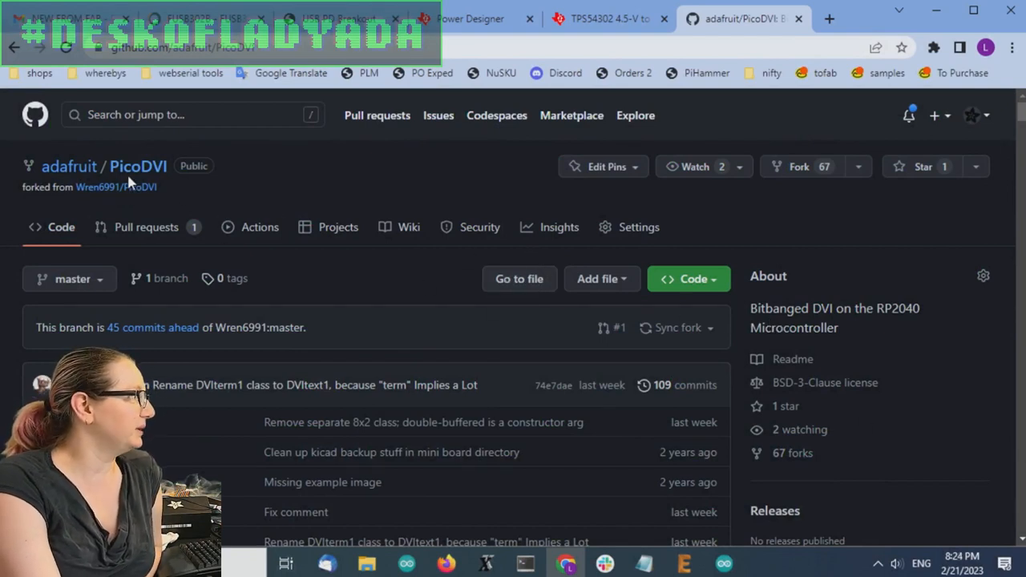
mouse_move(281, 221)
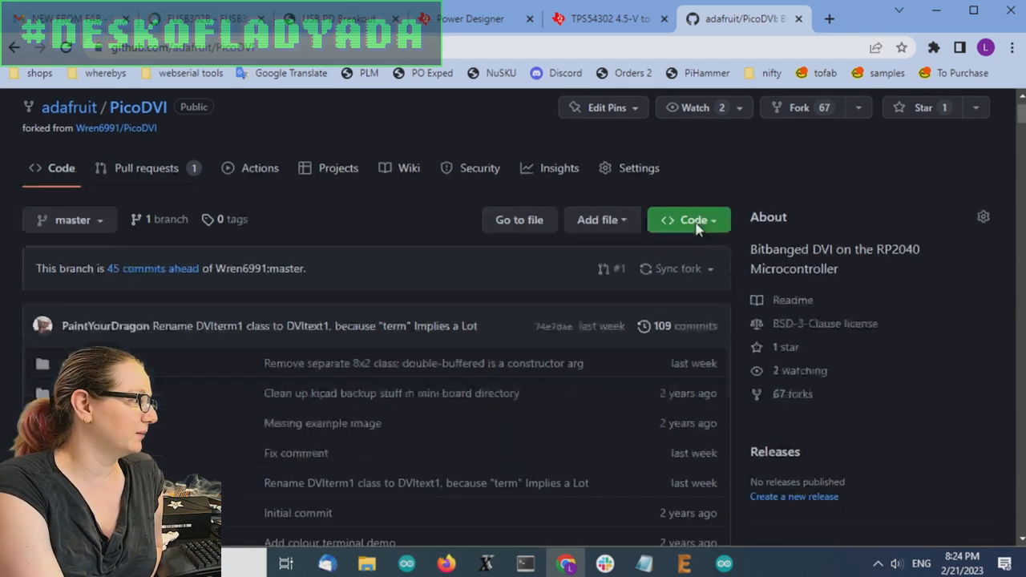
- Scroll down through the PicoDVI README on GitHub
scroll(down, 3)
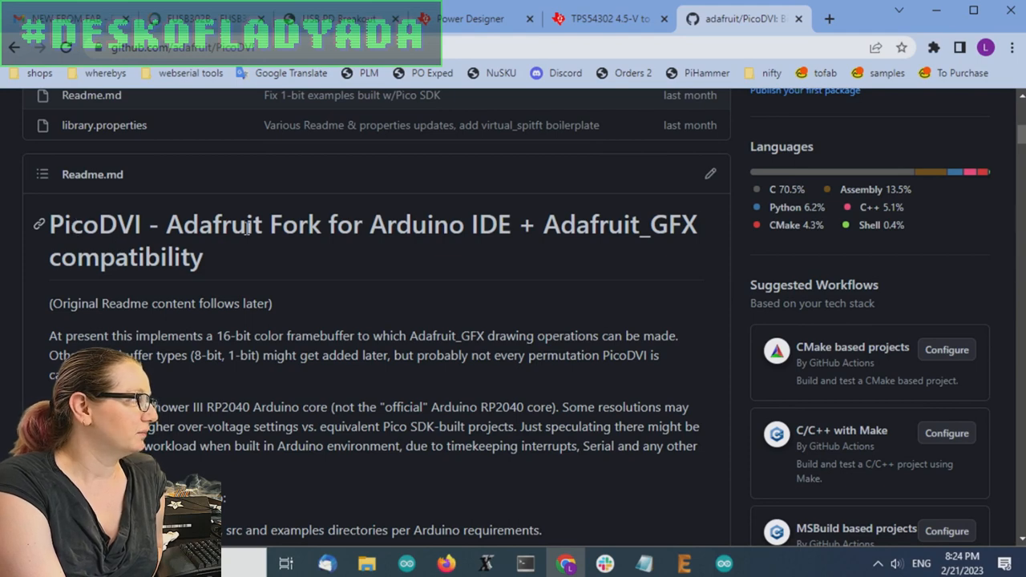
mouse_move(197, 215)
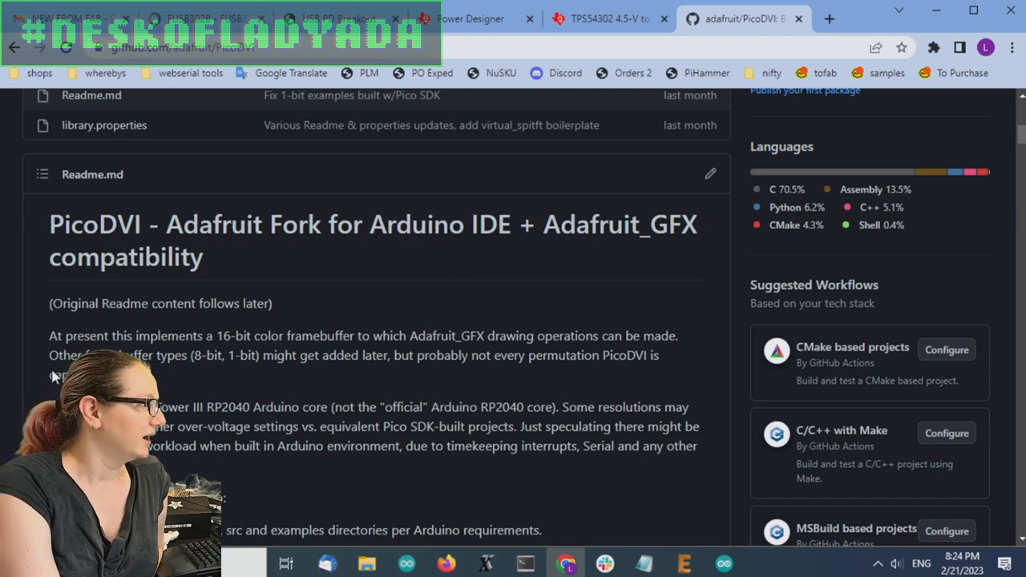
scroll(down, 3)
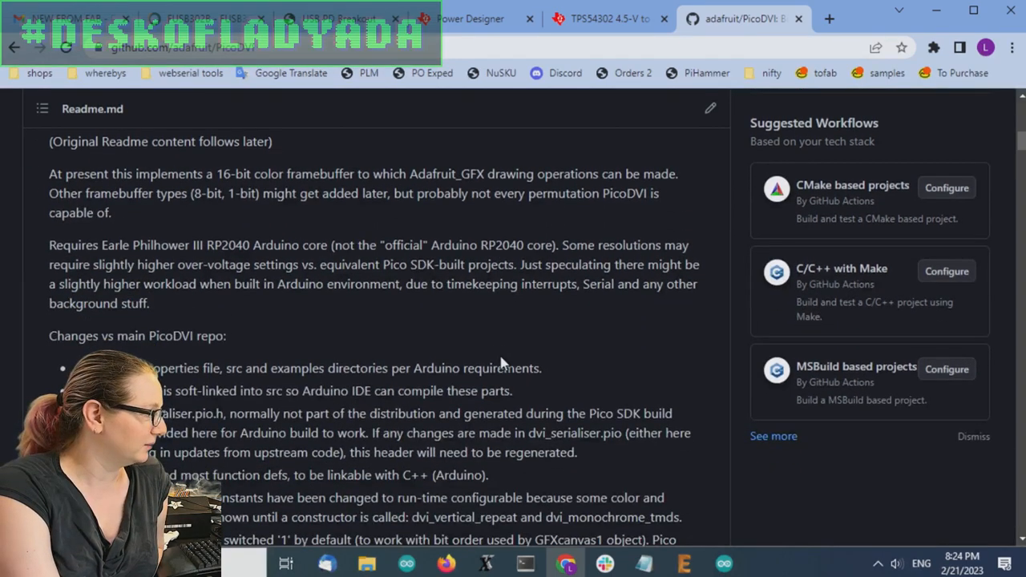
scroll(down, 3)
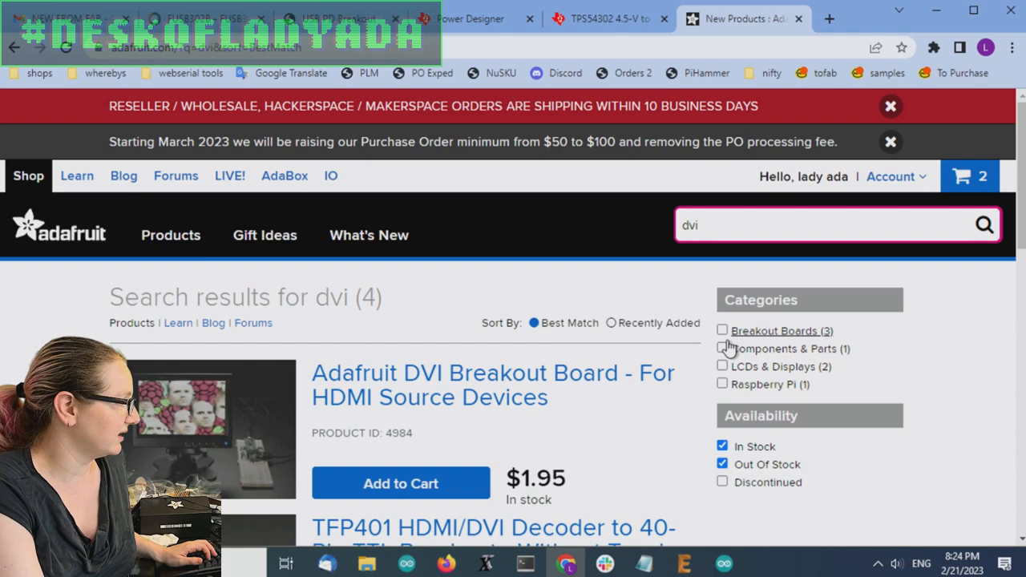
- Open the Adafruit DVI Breakout Board product page and enlarge the bare-board photo
click(494, 387)
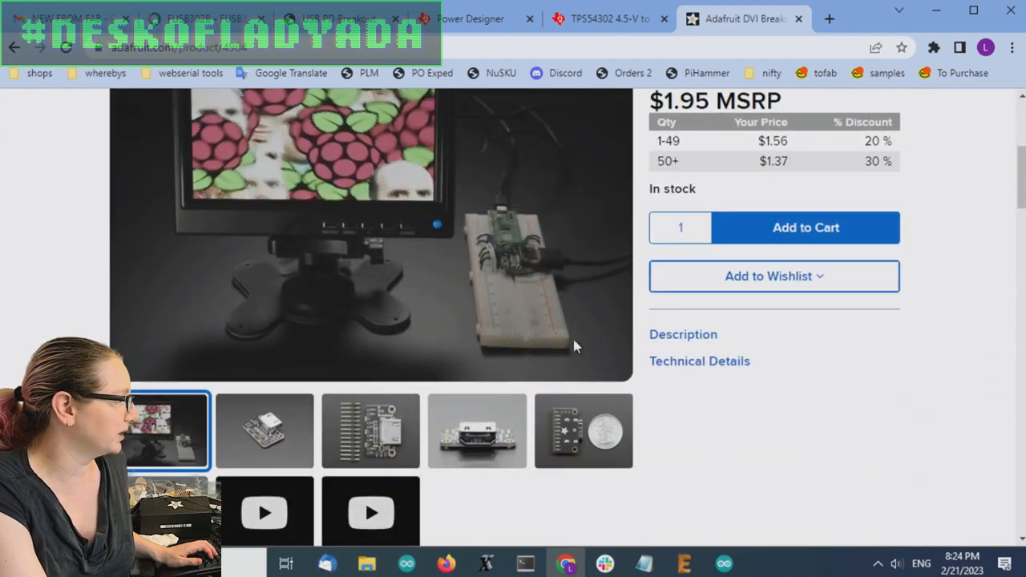
click(370, 430)
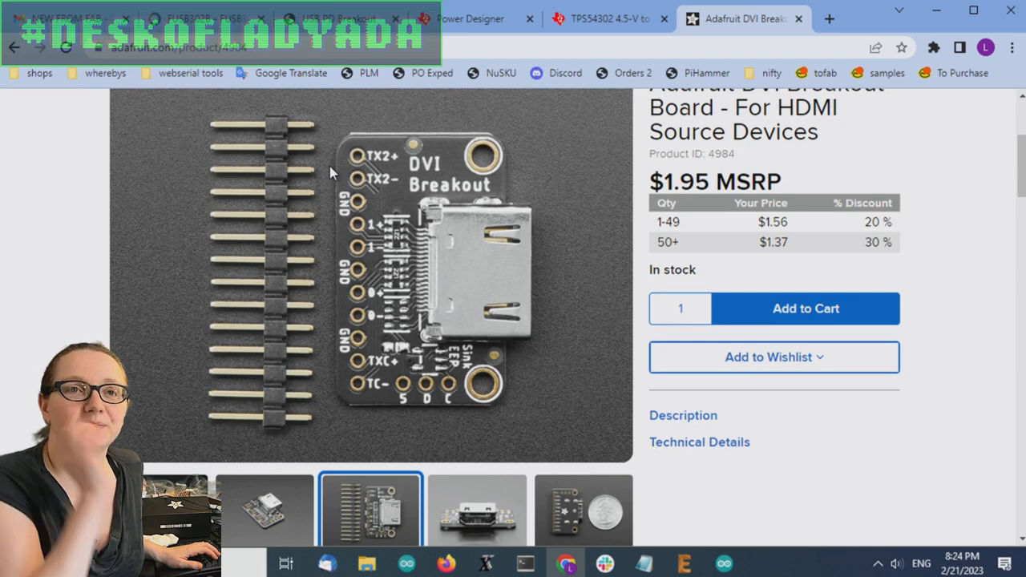
mouse_move(359, 245)
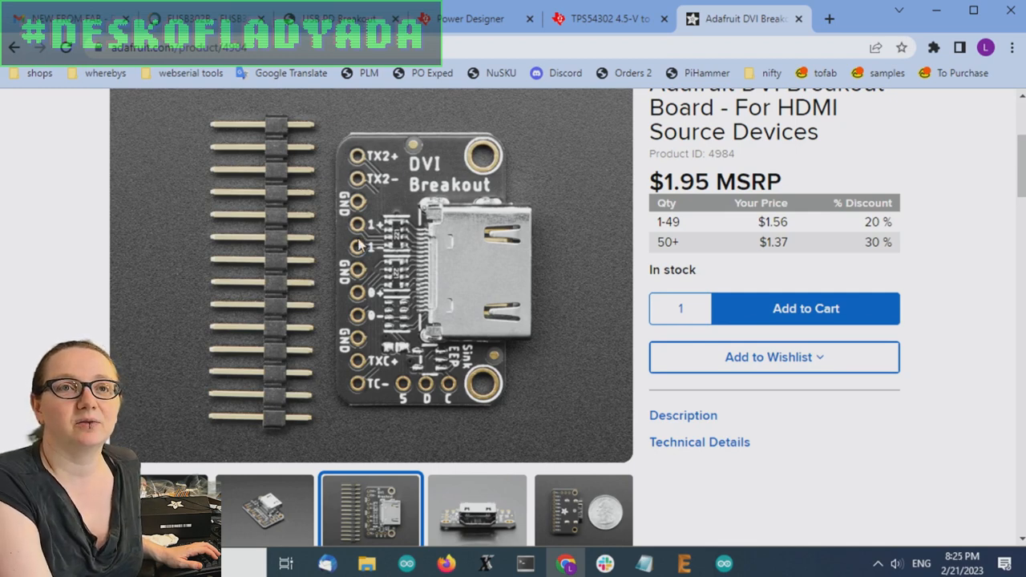
mouse_move(374, 331)
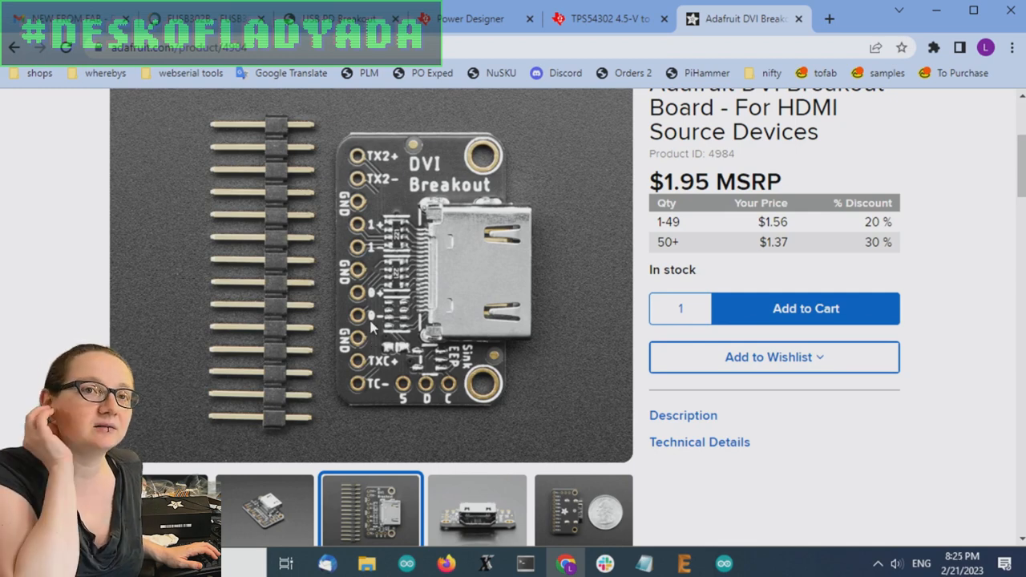
mouse_move(384, 281)
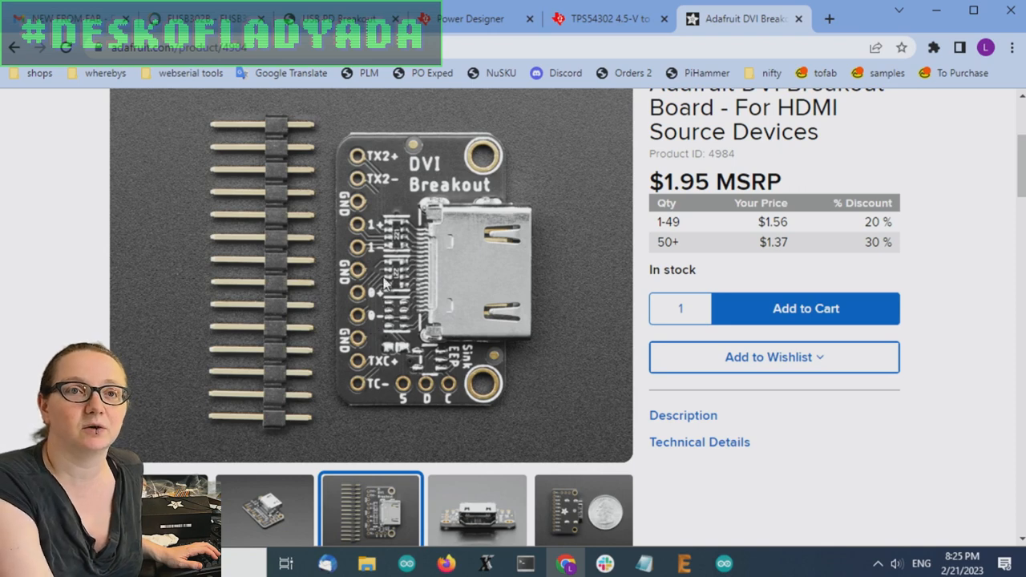
mouse_move(367, 116)
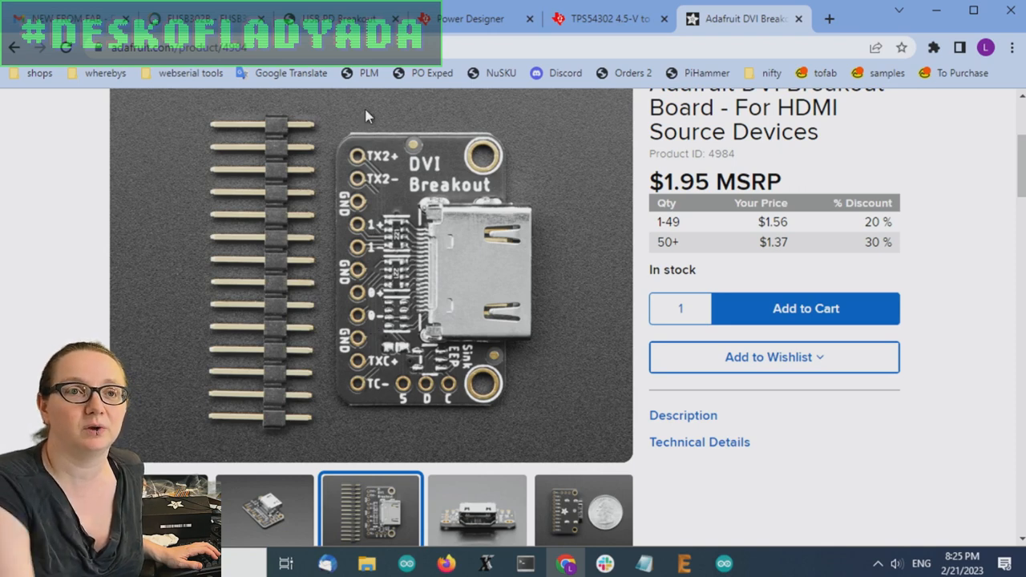
mouse_move(362, 528)
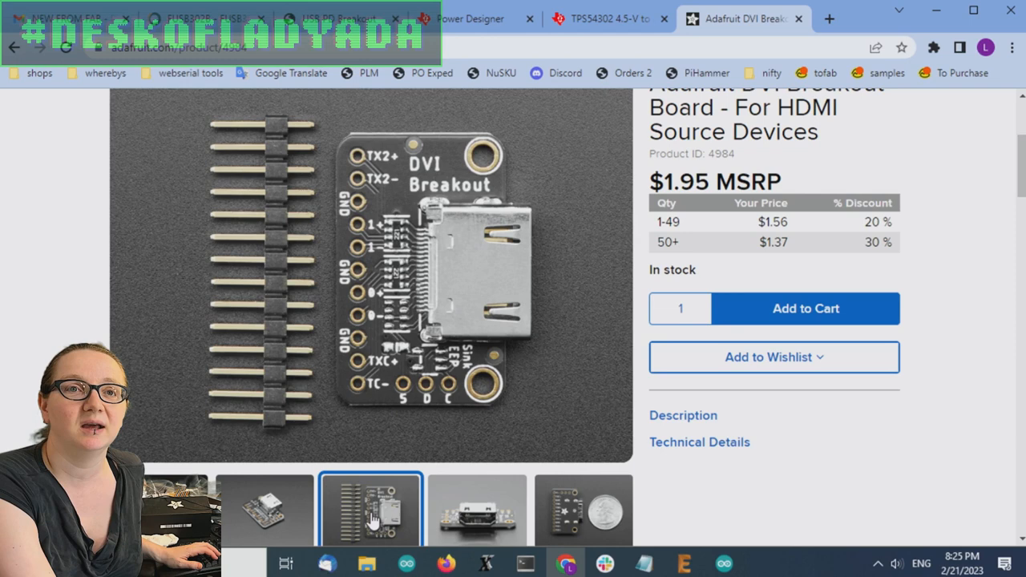
mouse_move(435, 372)
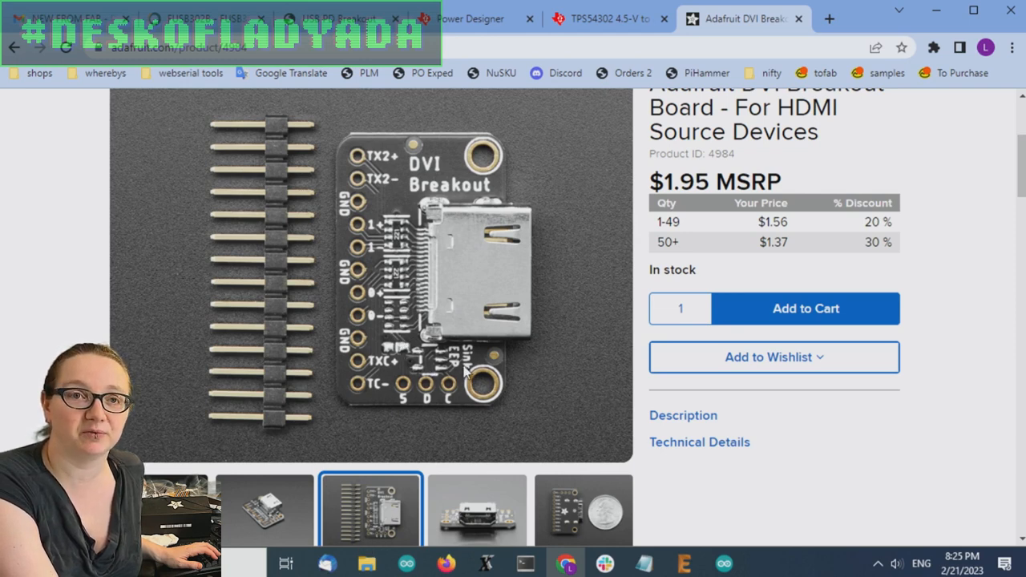
mouse_move(434, 367)
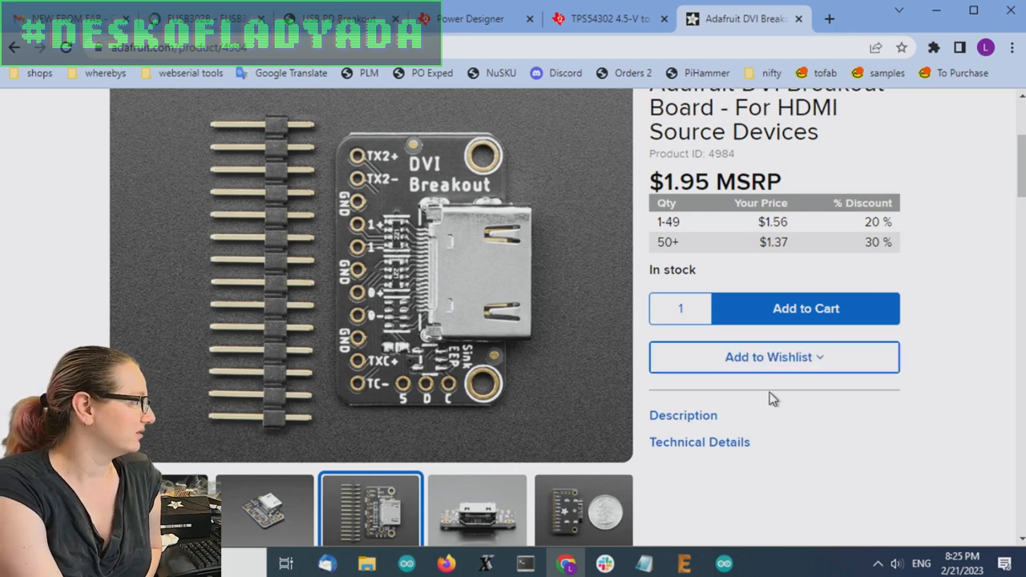
- Scroll down and back up the DVI Breakout Board page, reviewing the $1.95 price and stock
scroll(down, 3)
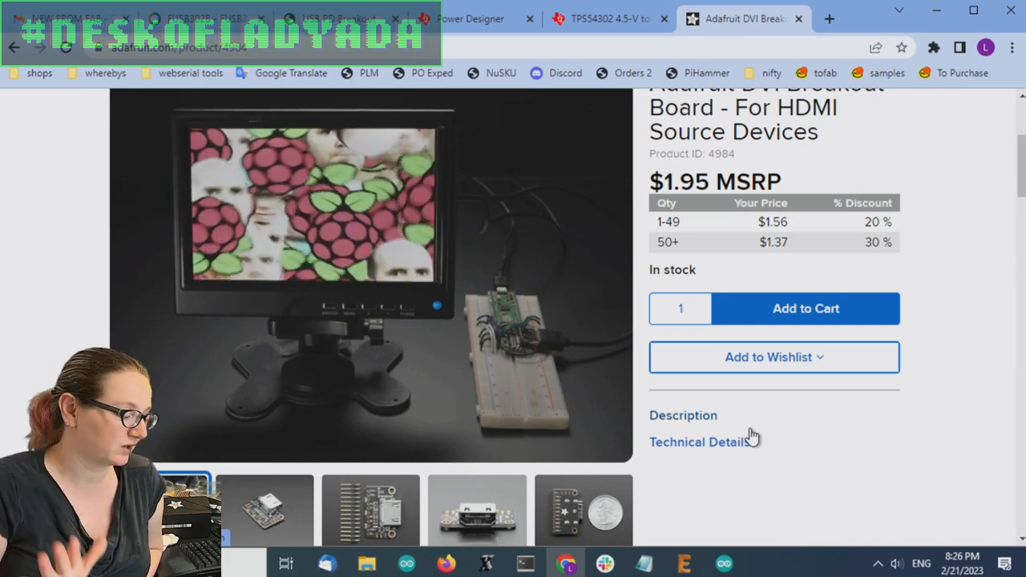
scroll(up, 3)
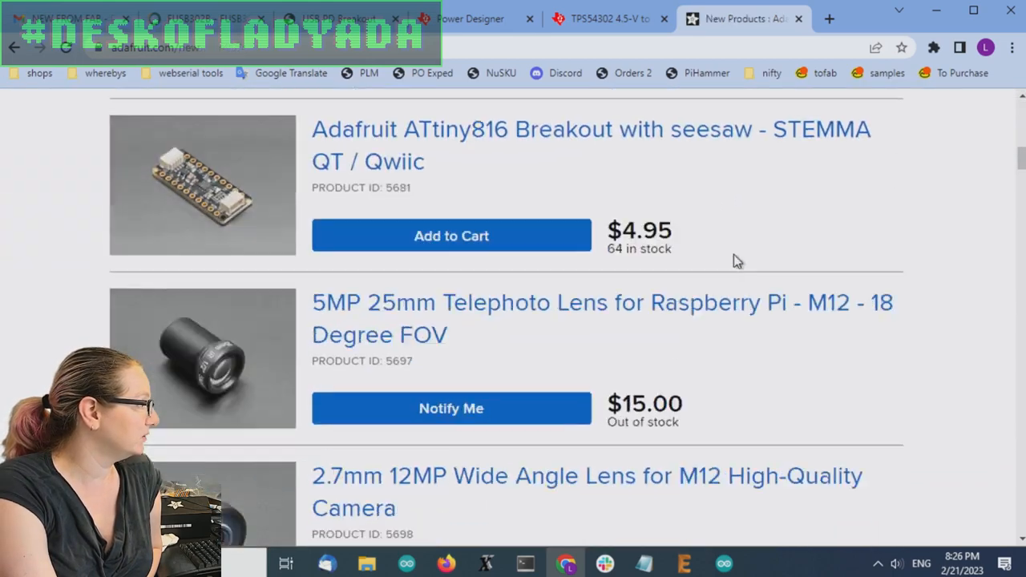
- Scroll the New Products listing down to the Pimoroni Pico VGA and DV Demo Base boards
scroll(down, 3)
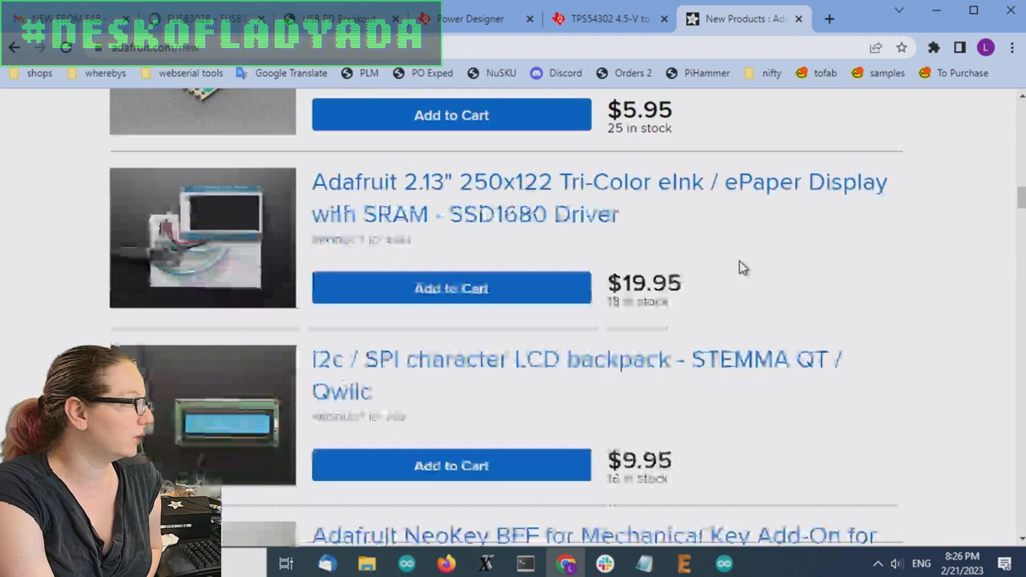
scroll(down, 3)
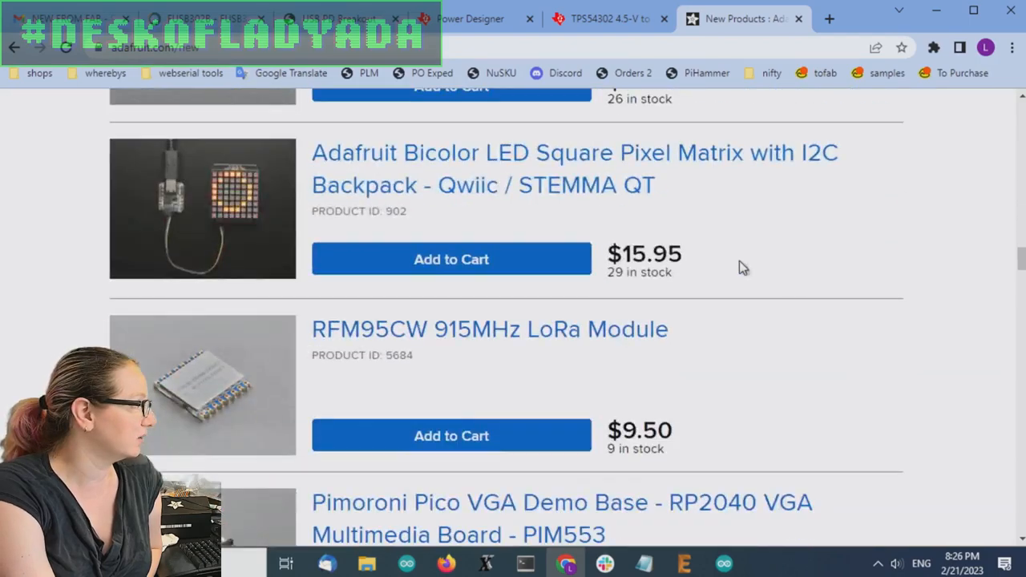
scroll(down, 3)
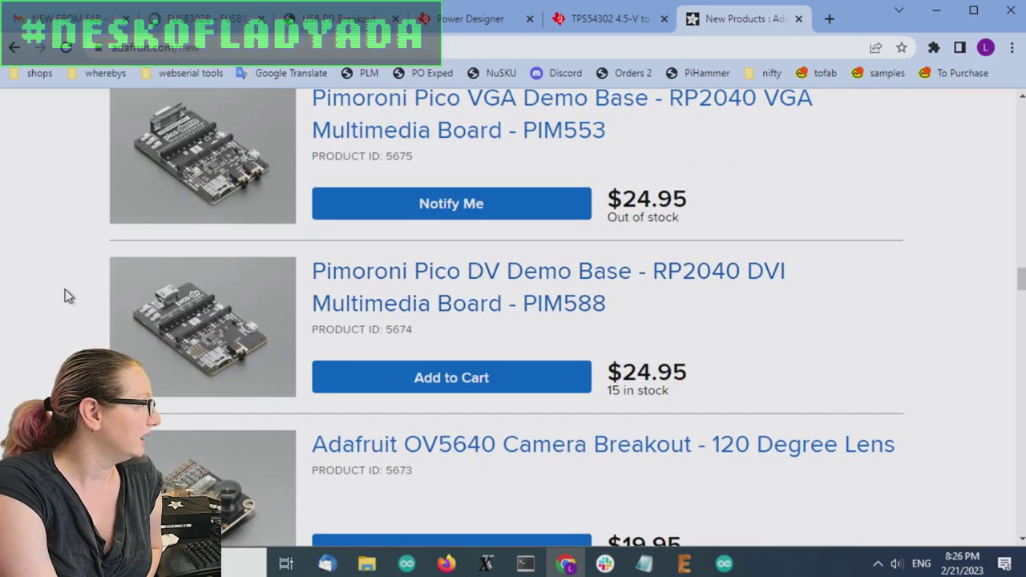
mouse_move(417, 296)
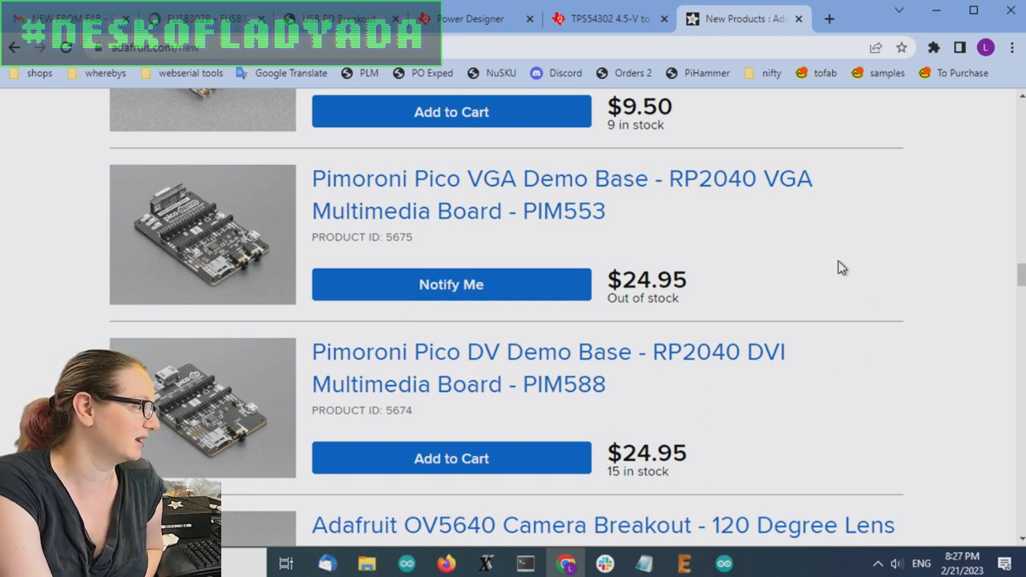
mouse_move(757, 333)
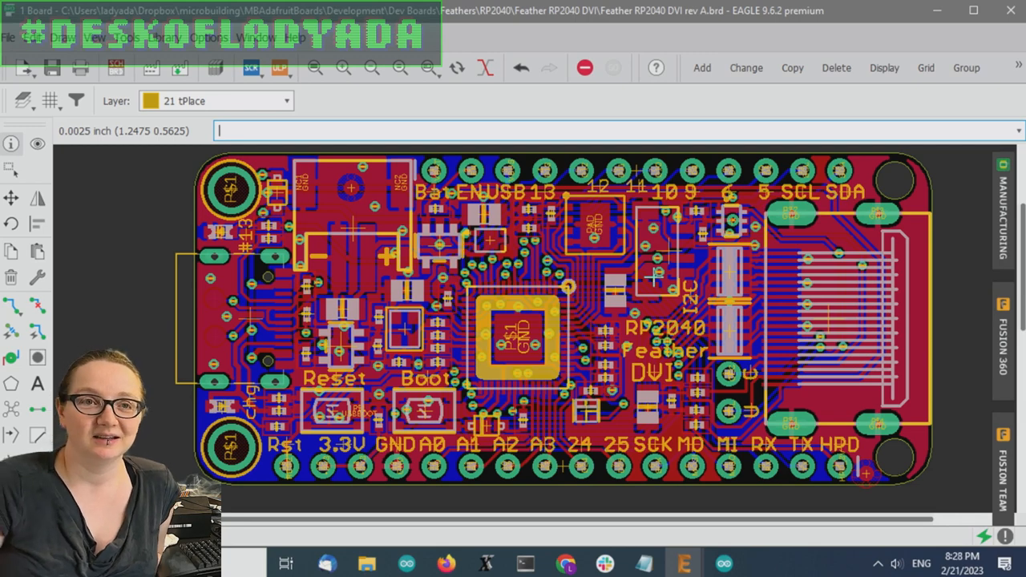
mouse_move(363, 570)
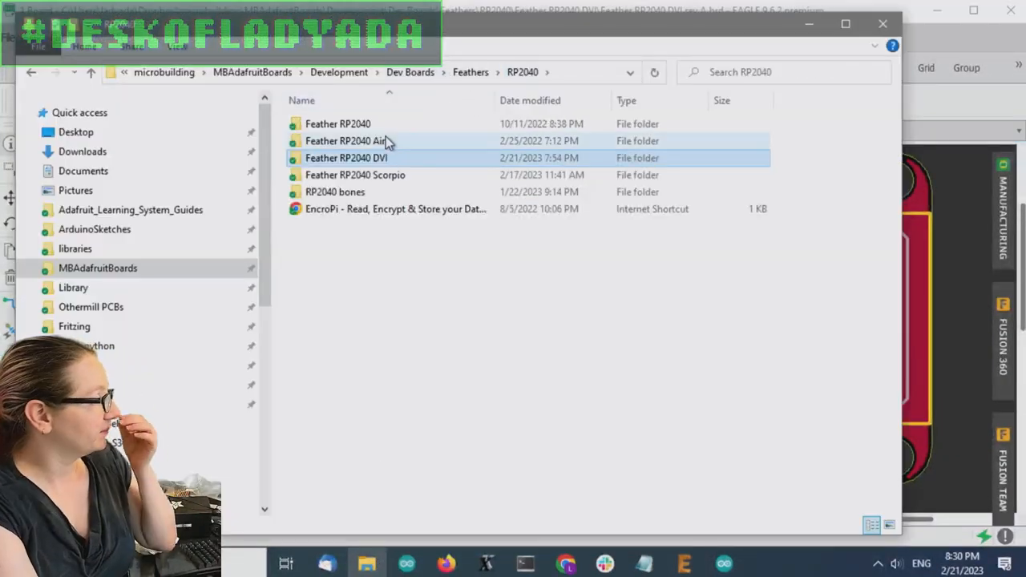
- Open the RP2040 bones folder and launch 'Feather RP2040 Bones rev A.brd' in EAGLE
double_click(332, 192)
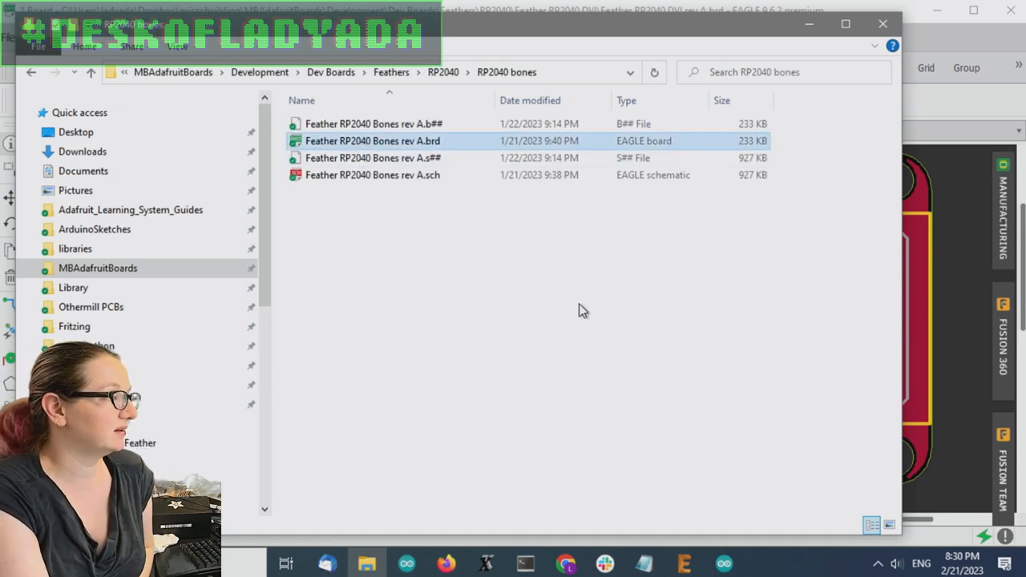
double_click(373, 140)
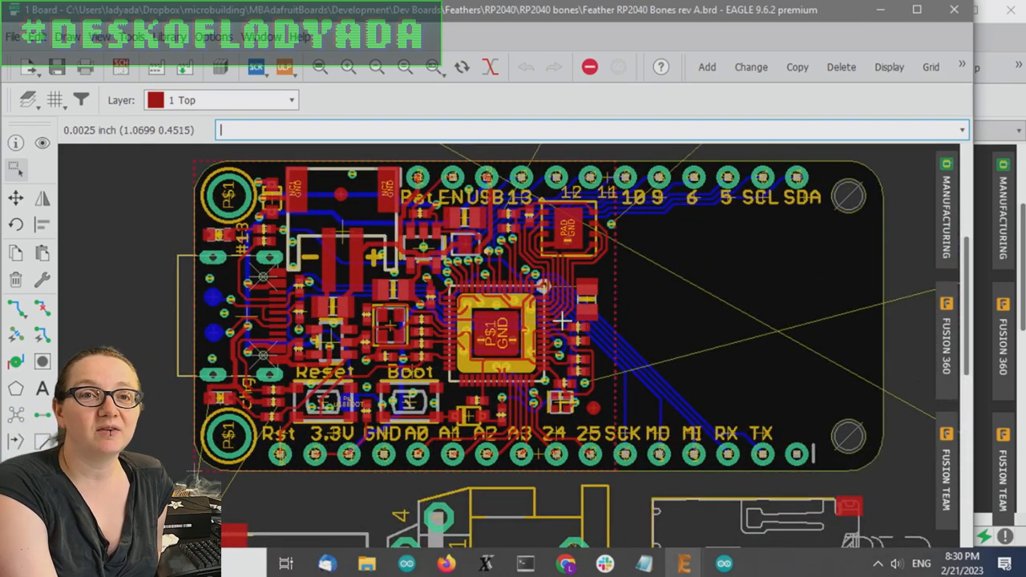
mouse_move(561, 321)
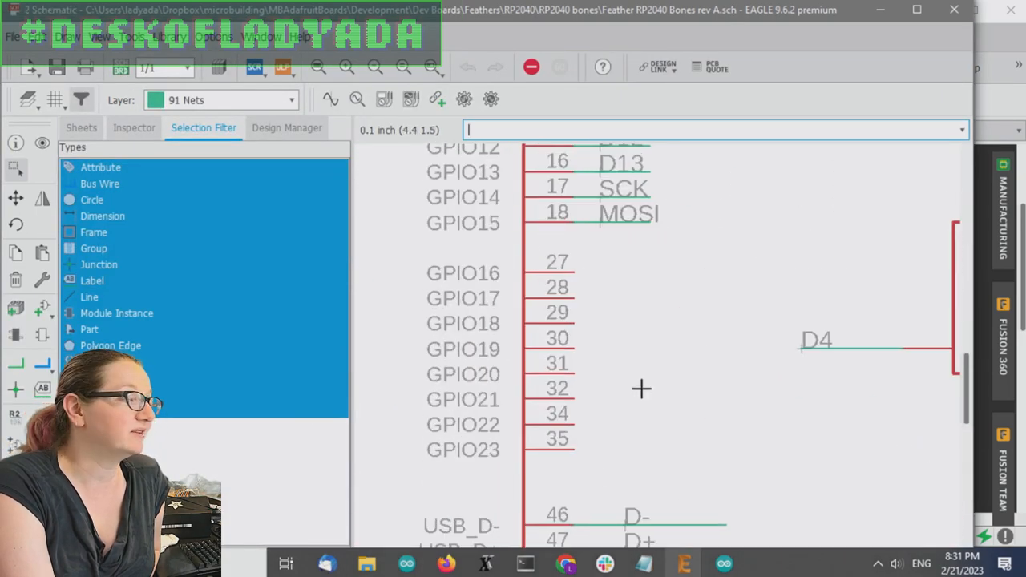
mouse_move(708, 465)
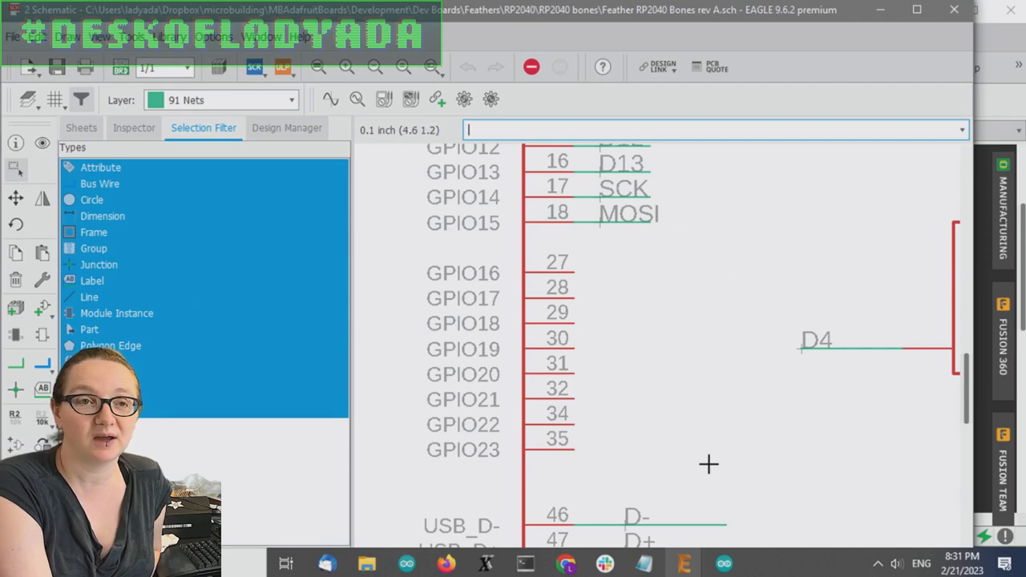
mouse_move(662, 491)
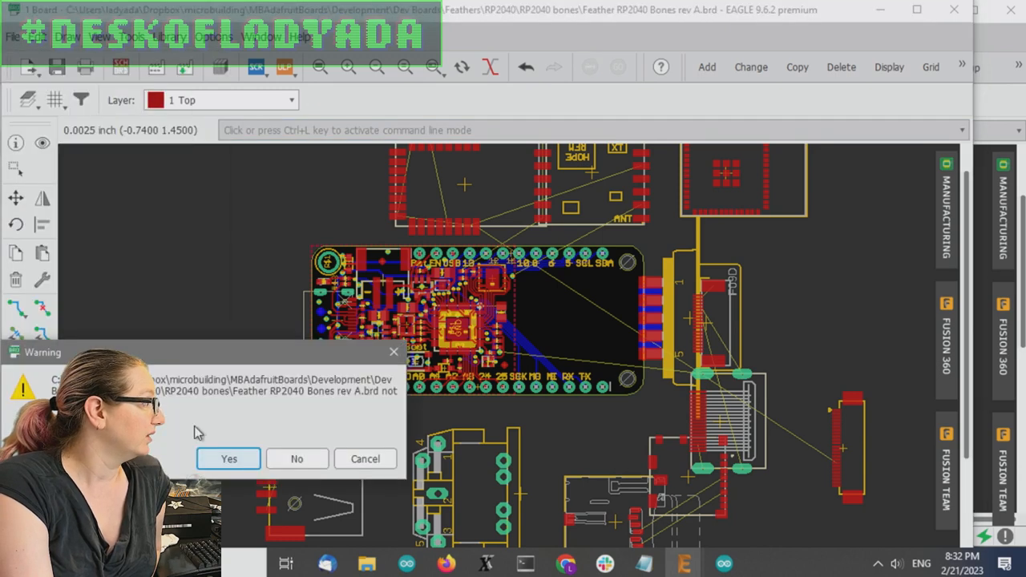
- Answer the Feather RP2040 Bones rev A board-file warning while closing the board
click(229, 458)
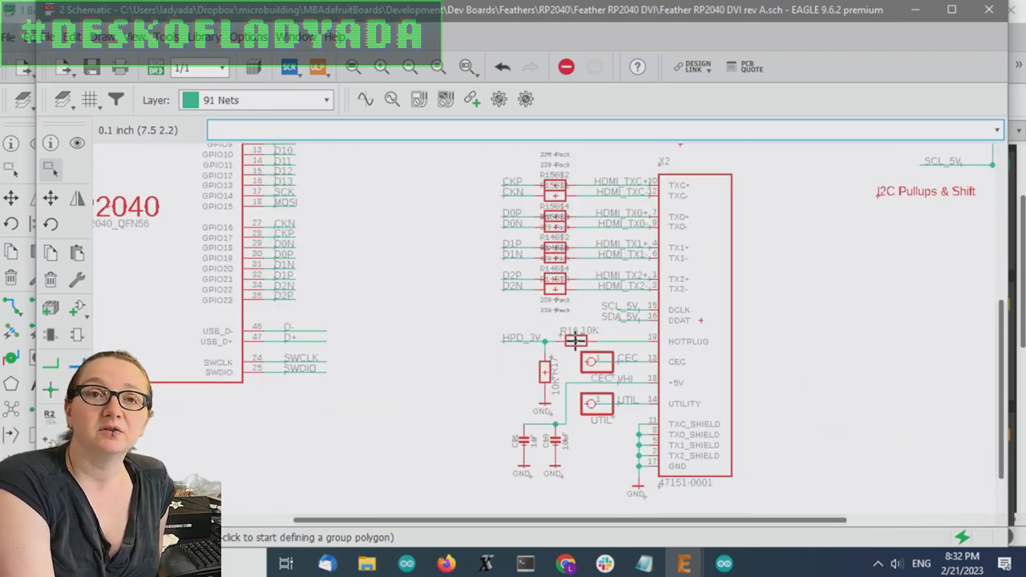
mouse_move(491, 376)
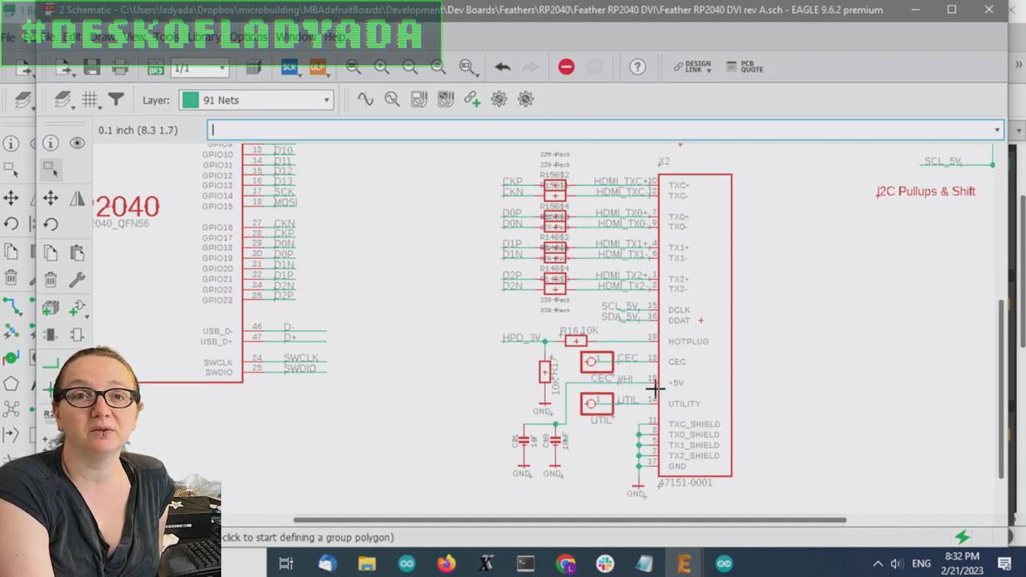
mouse_move(614, 386)
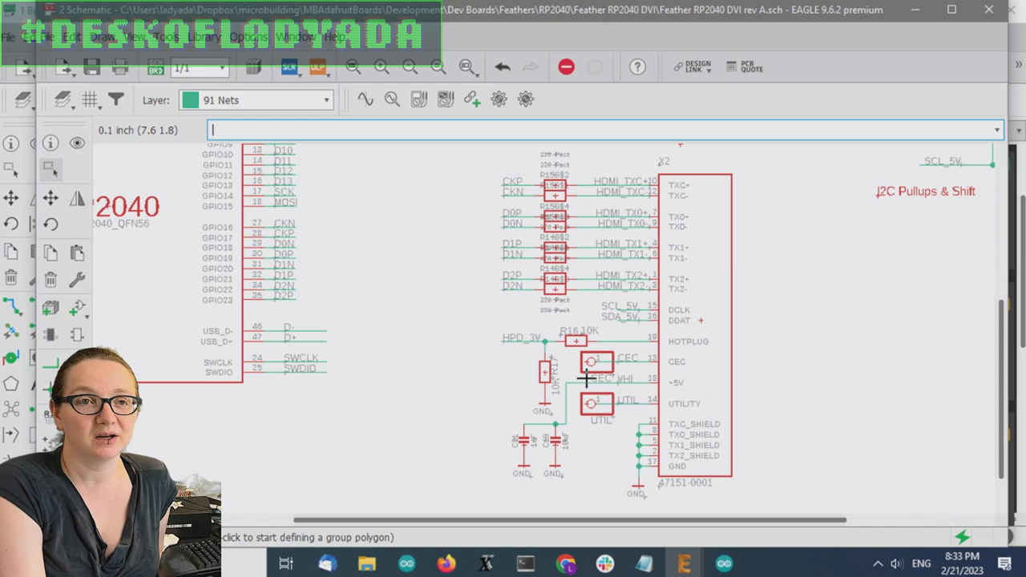
mouse_move(615, 399)
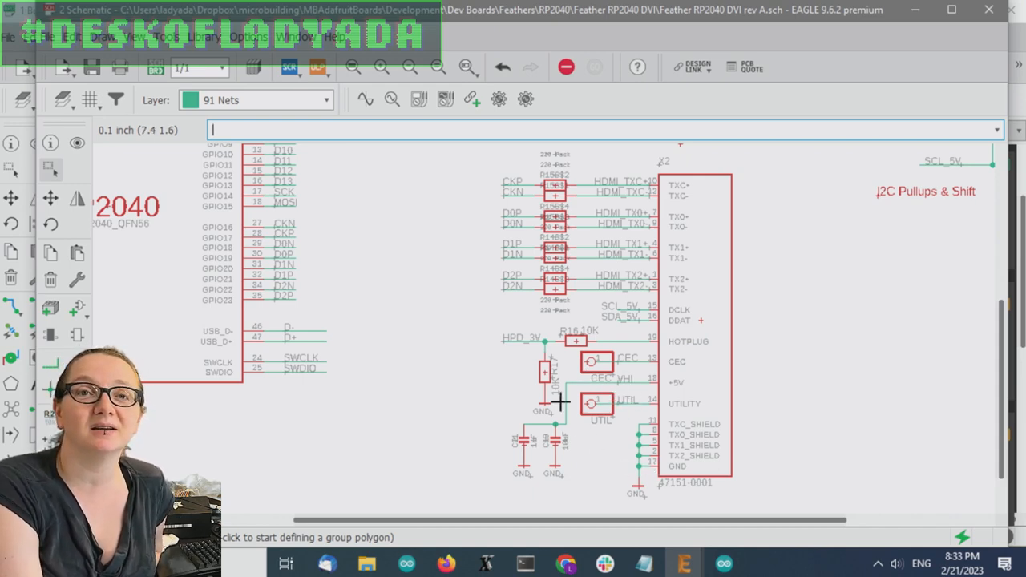
mouse_move(521, 348)
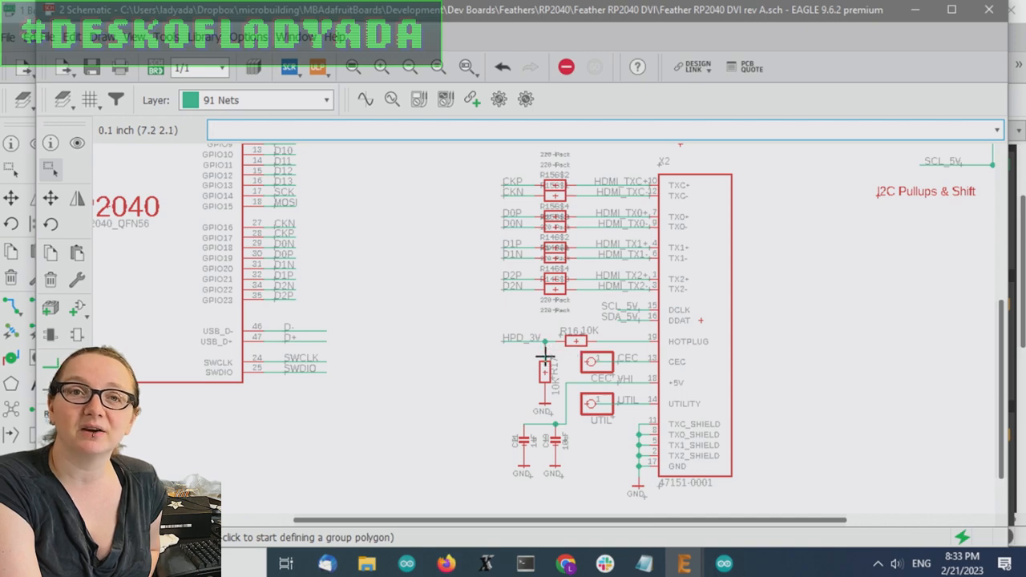
mouse_move(527, 156)
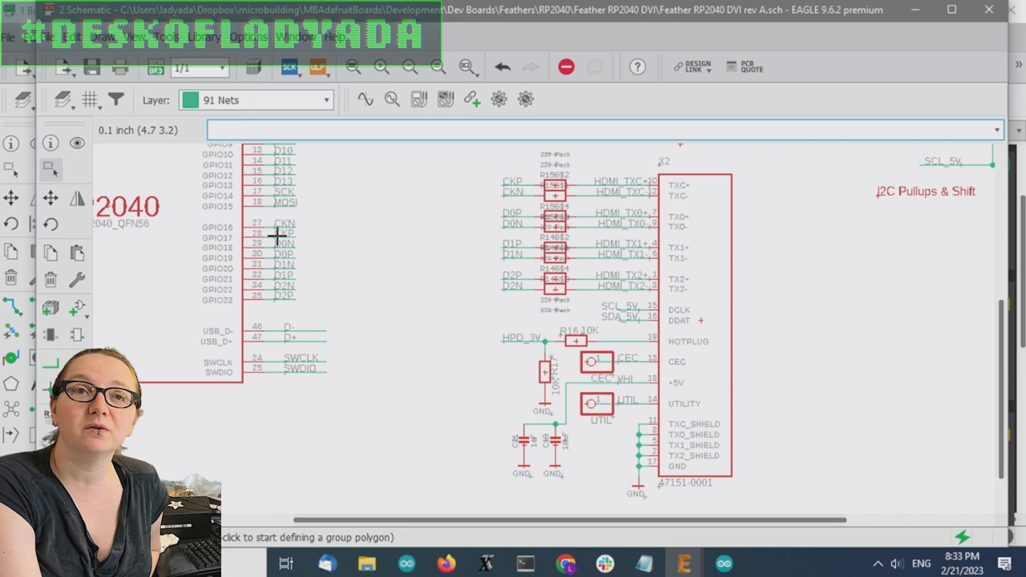
mouse_move(334, 255)
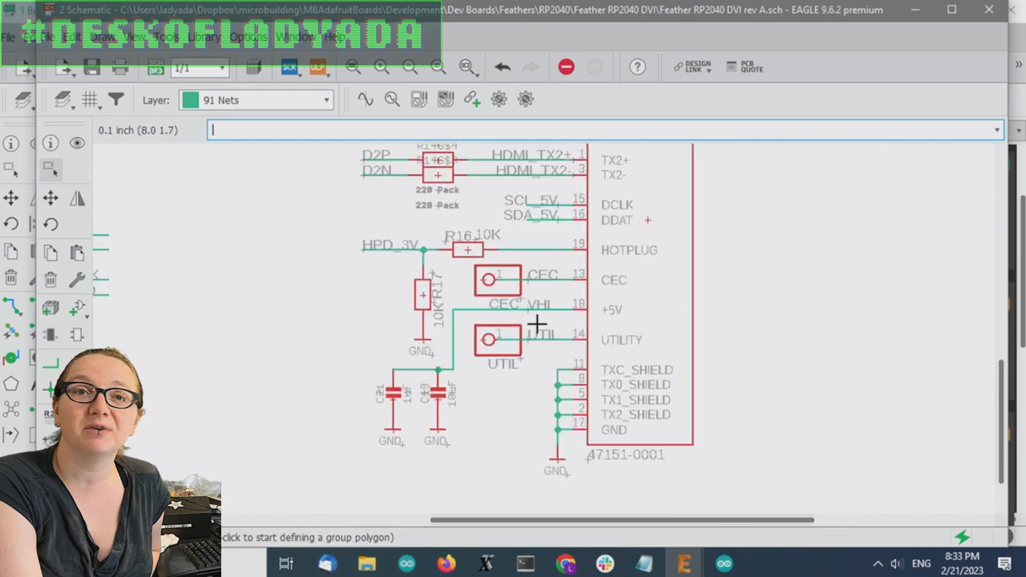
mouse_move(567, 305)
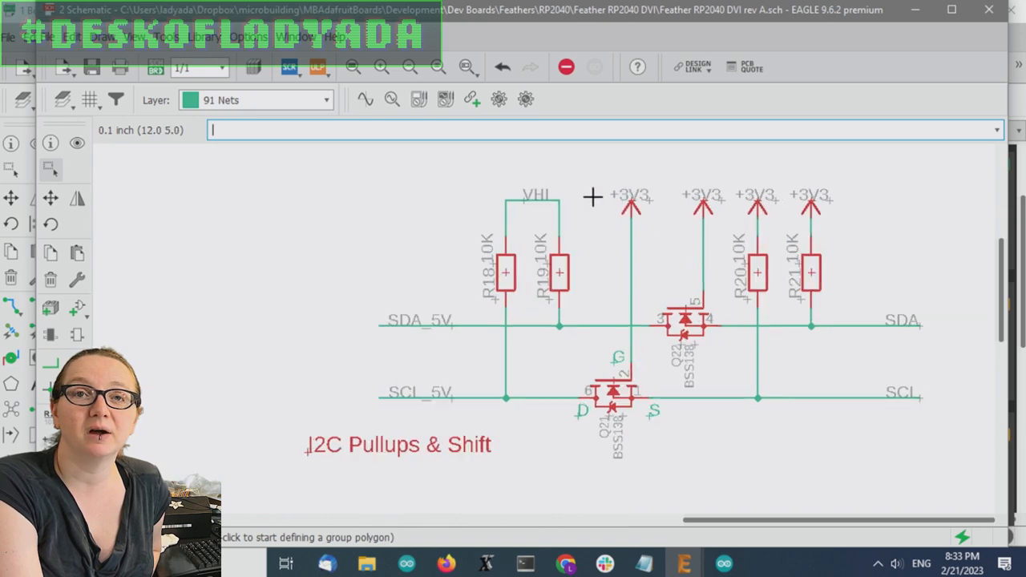
mouse_move(659, 317)
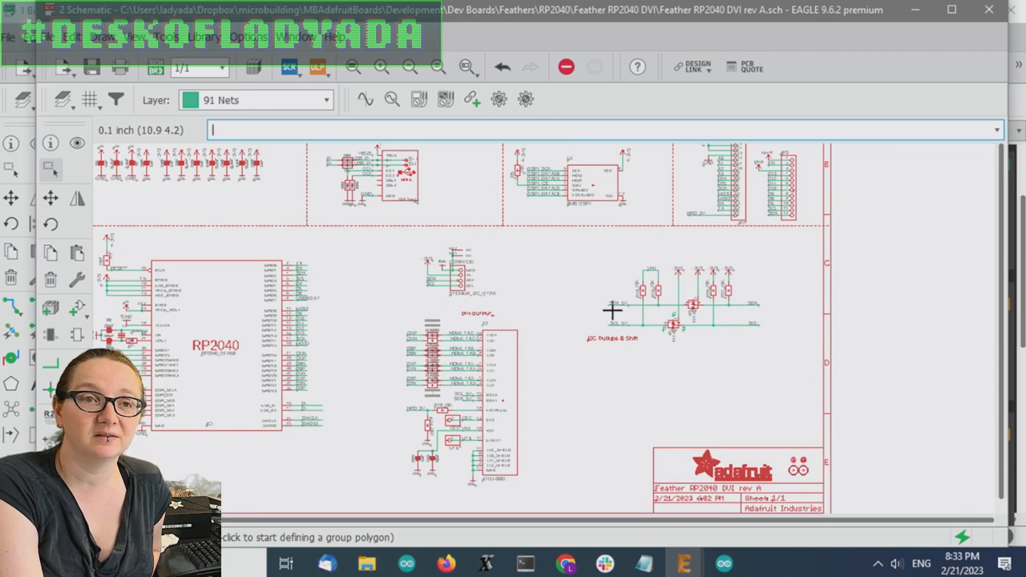
mouse_move(617, 282)
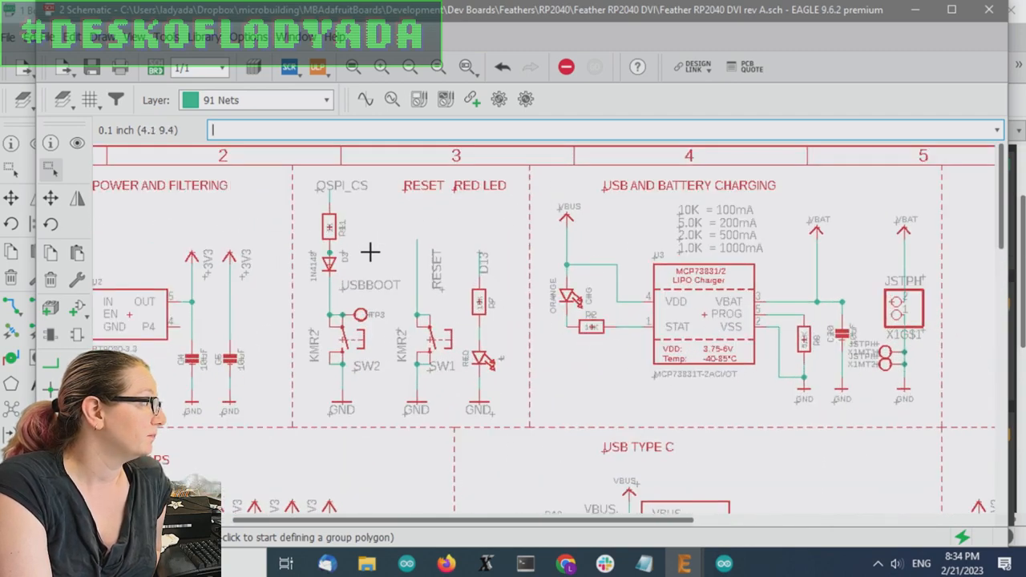
mouse_move(340, 225)
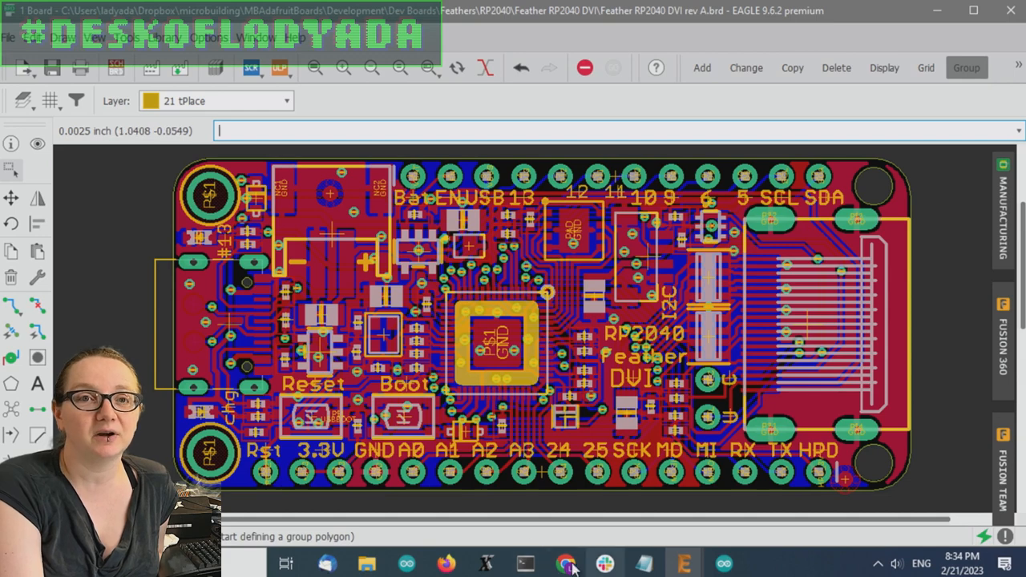
mouse_move(811, 429)
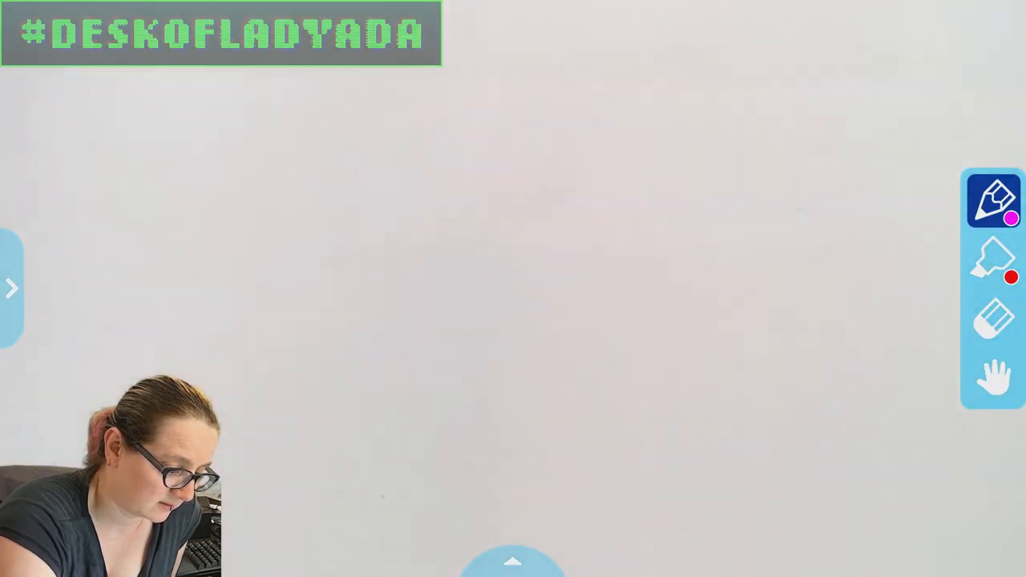
- Draw a magenta squiggle, try the pan, pen and highlighter tools, then open the pen palette
drag(84, 197, 541, 261)
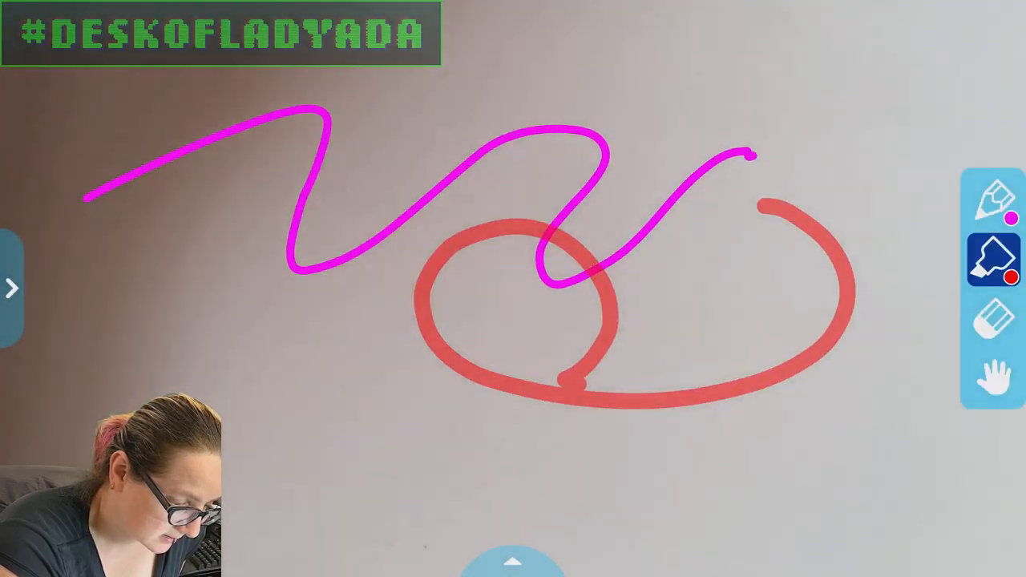
click(996, 385)
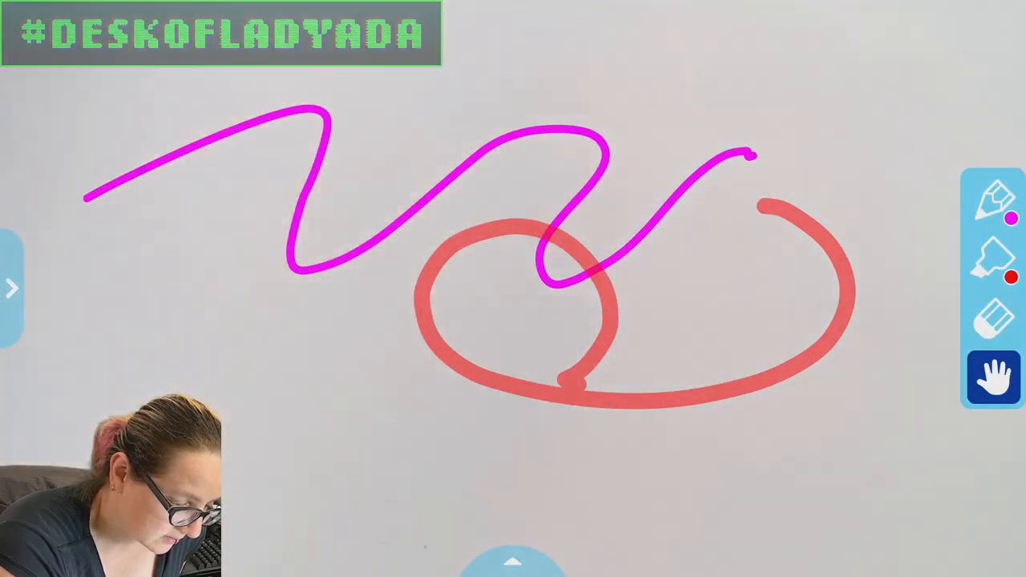
click(998, 205)
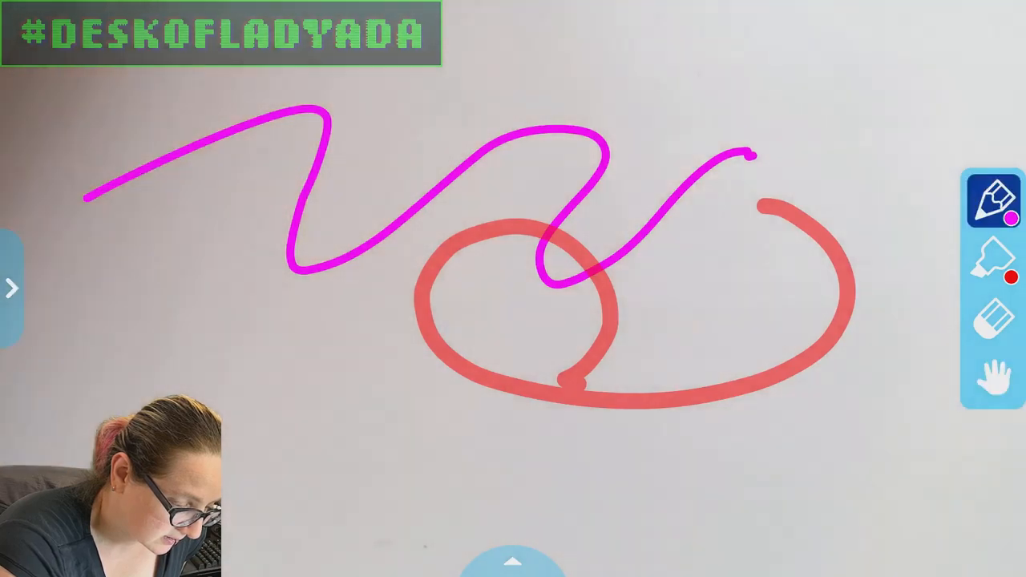
click(996, 277)
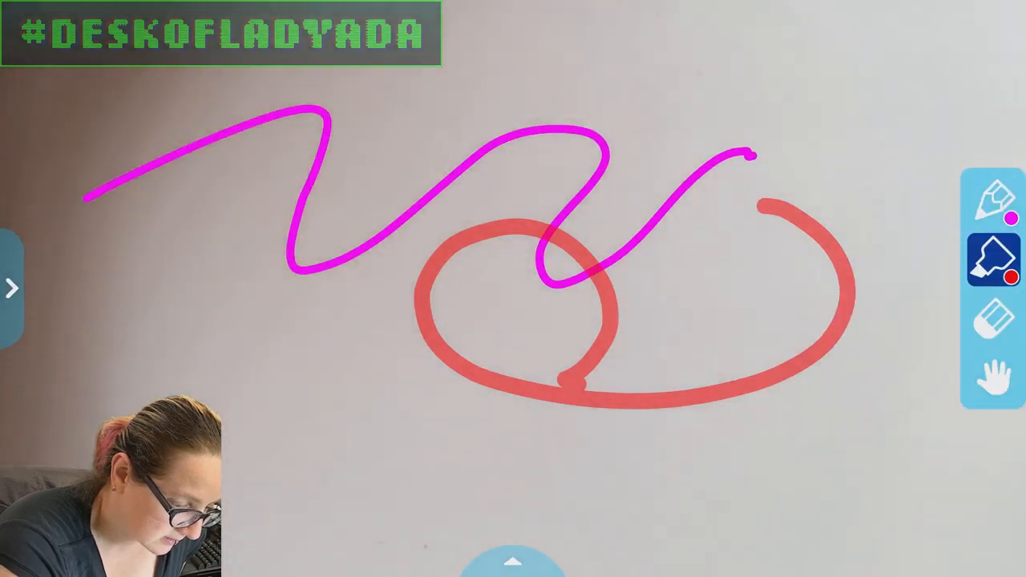
click(999, 210)
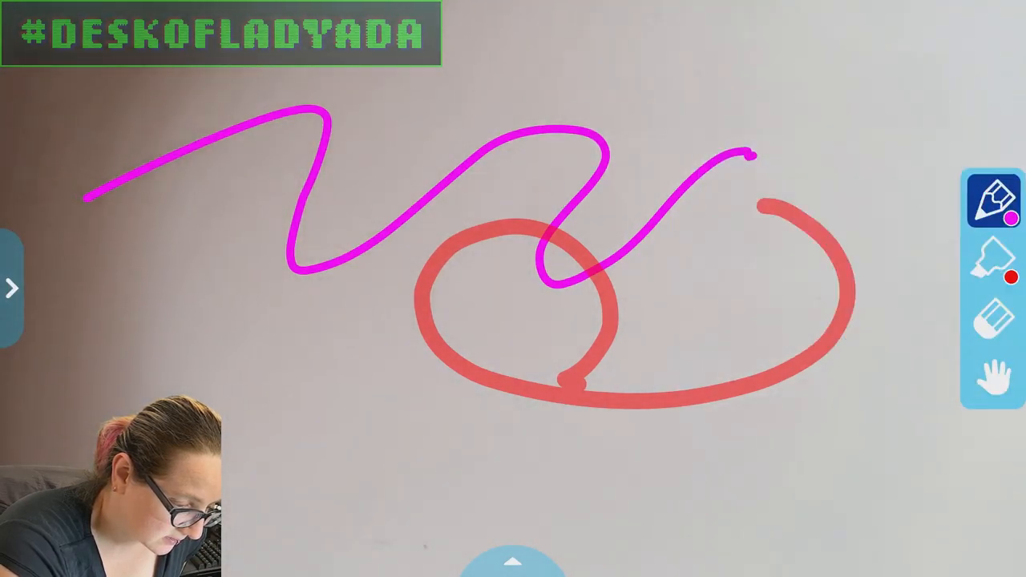
click(999, 202)
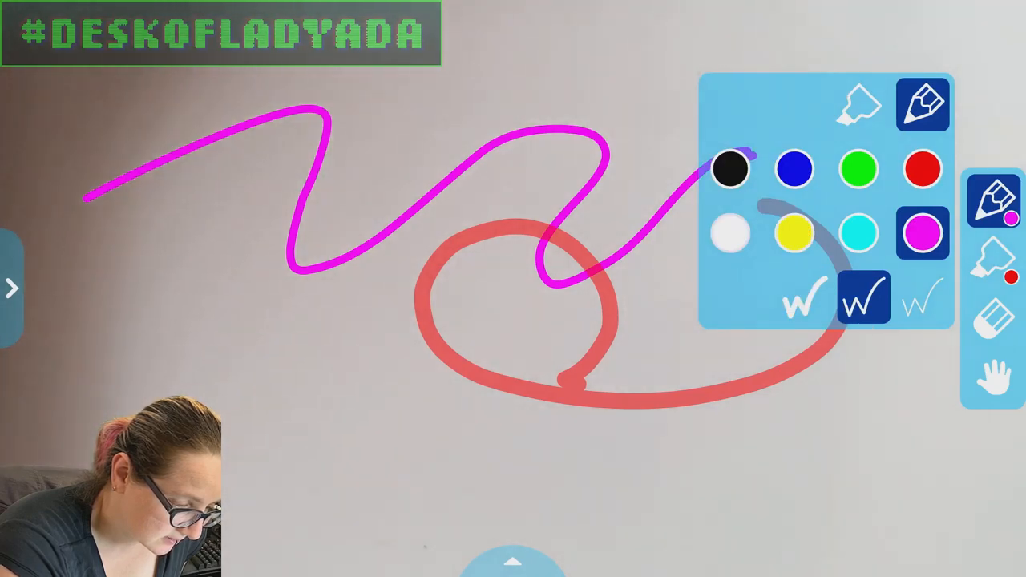